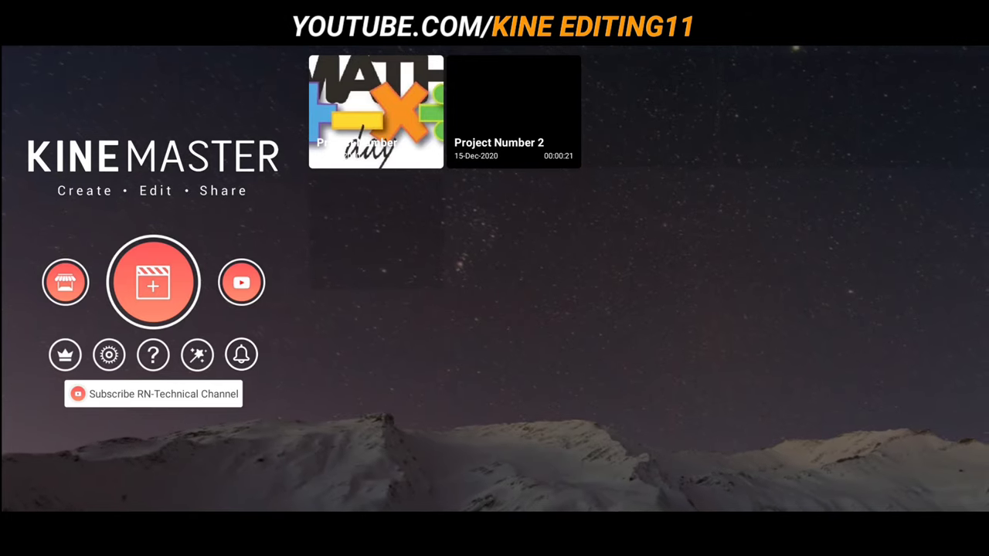
Start a new empty project from the KineMaster home screen.
{"action": "left_click", "coordinate": [152, 281]}
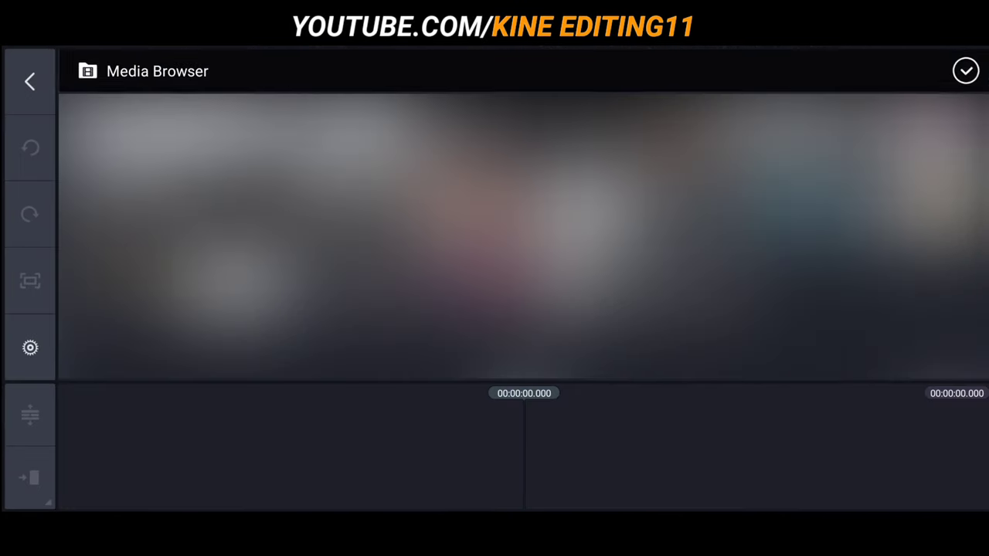
Shorten the default photo clip duration in the project's editing settings and confirm.
{"action": "left_click", "coordinate": [29, 346]}
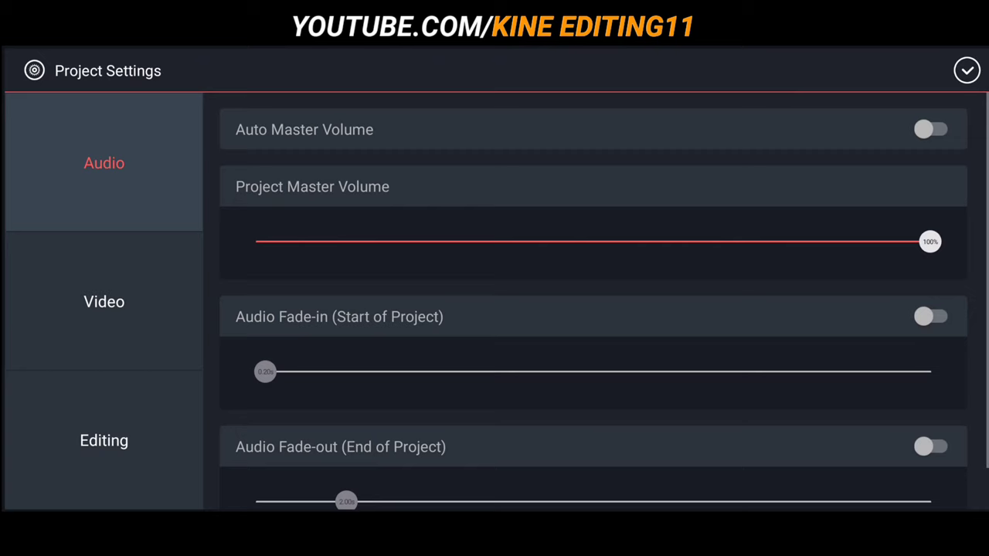
{"action": "left_click", "coordinate": [103, 441]}
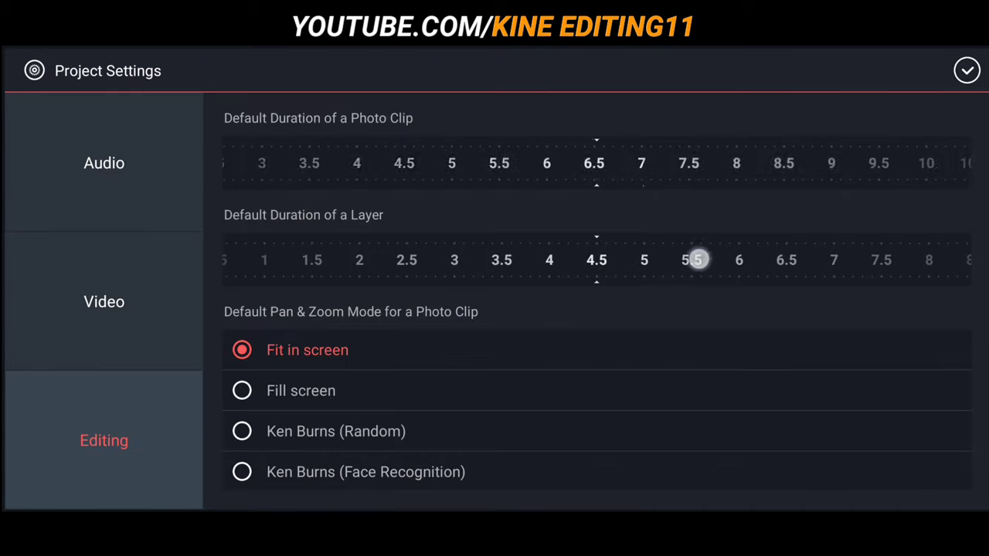
{"action": "left_click_drag", "start_coordinate": [695, 164], "coordinate": [595, 164]}
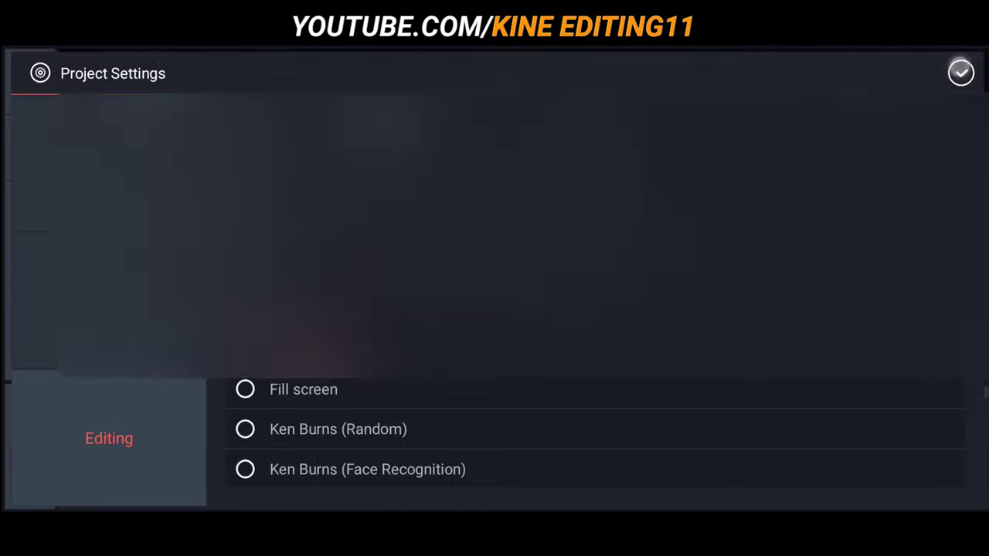
{"action": "left_click", "coordinate": [961, 73]}
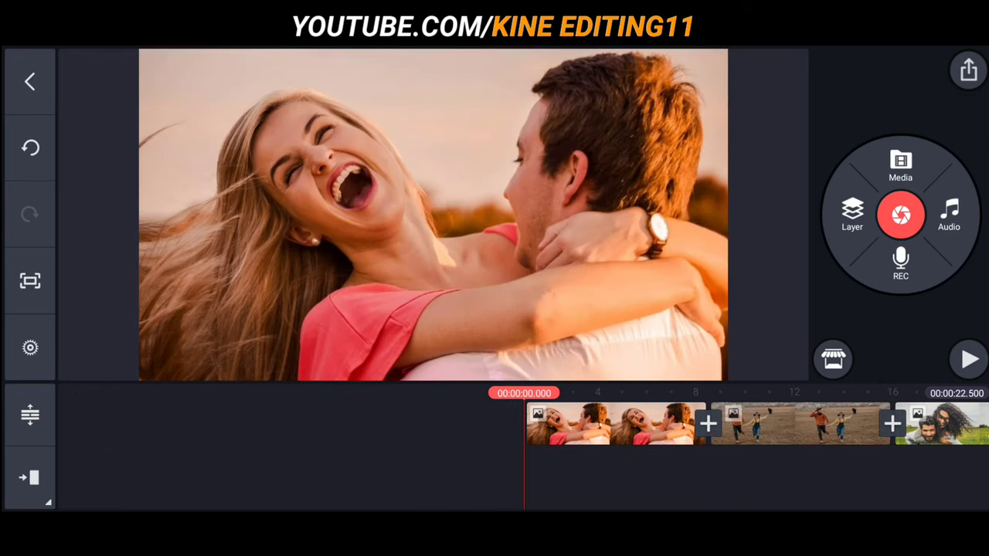
Preview the imported photo slideshow on the timeline, then stop playback.
{"action": "left_click", "coordinate": [969, 358]}
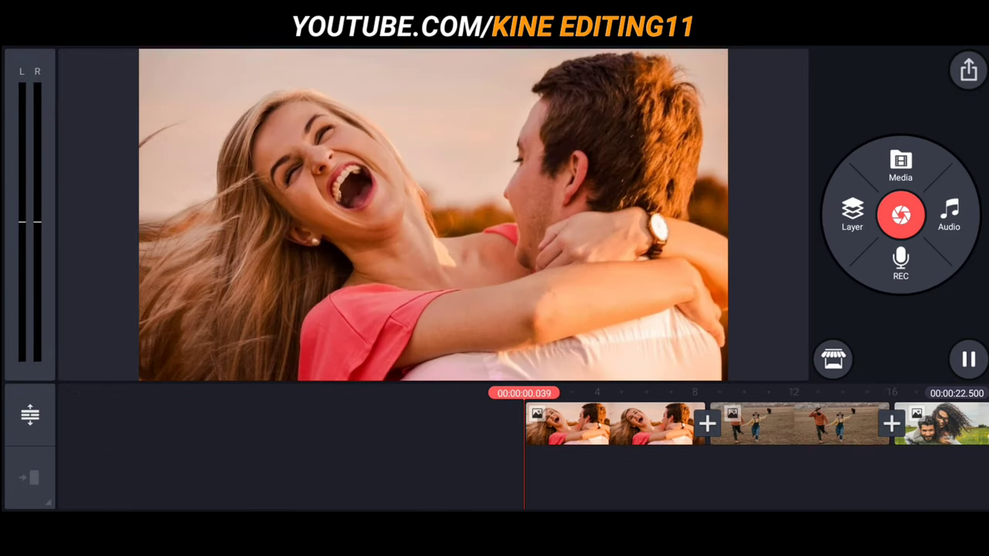
{"action": "left_click", "coordinate": [967, 359]}
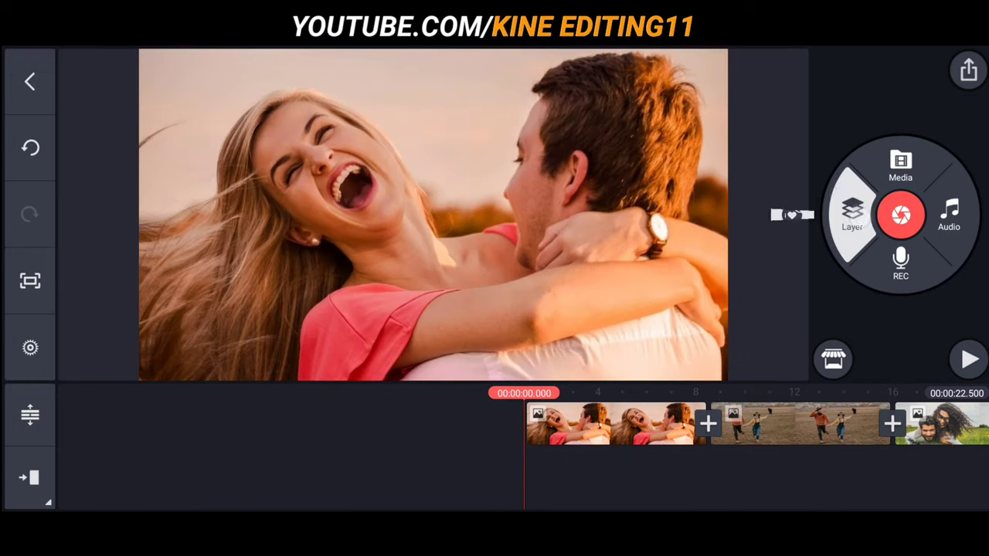
Add the green ink-splash video as a media layer and trim it to length.
{"action": "left_click", "coordinate": [900, 162]}
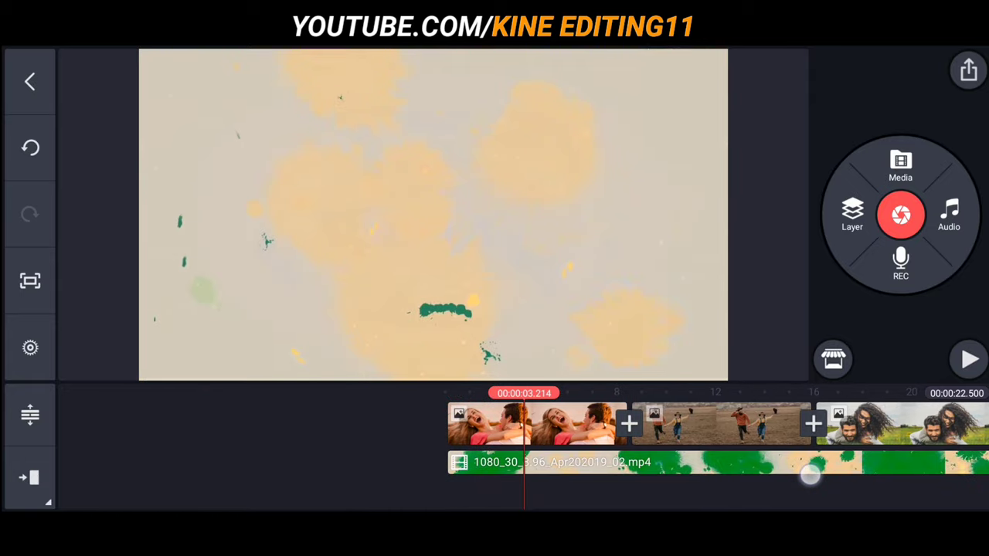
{"action": "left_click_drag", "start_coordinate": [811, 476], "coordinate": [797, 476]}
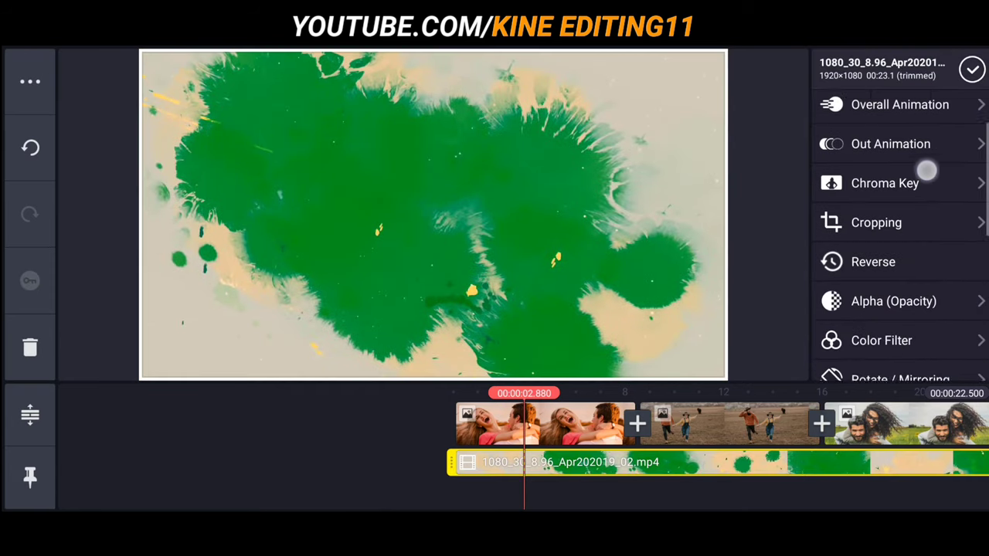
Enable Chroma Key on the ink-splash layer so the green drops out over the photo.
{"action": "left_click", "coordinate": [884, 182]}
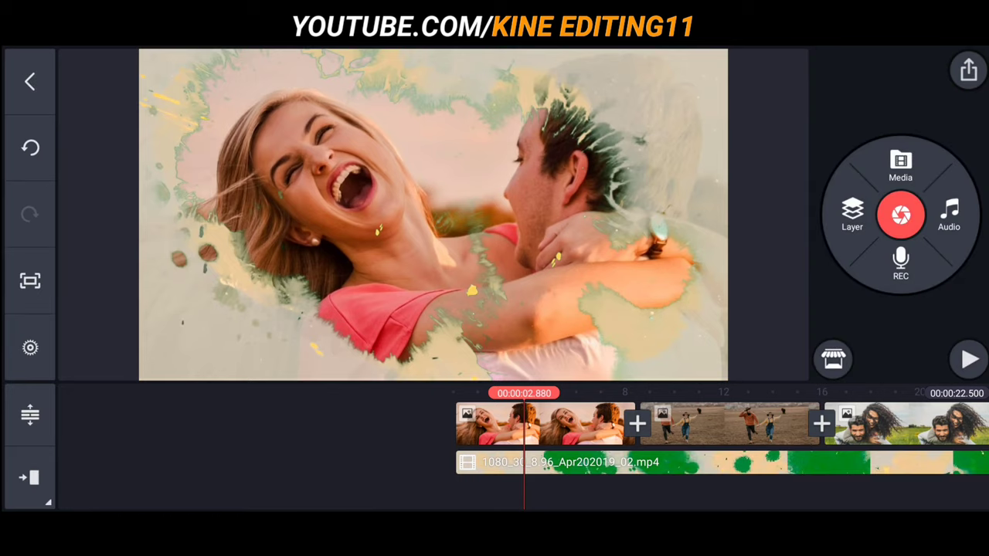
{"action": "left_click", "coordinate": [967, 358]}
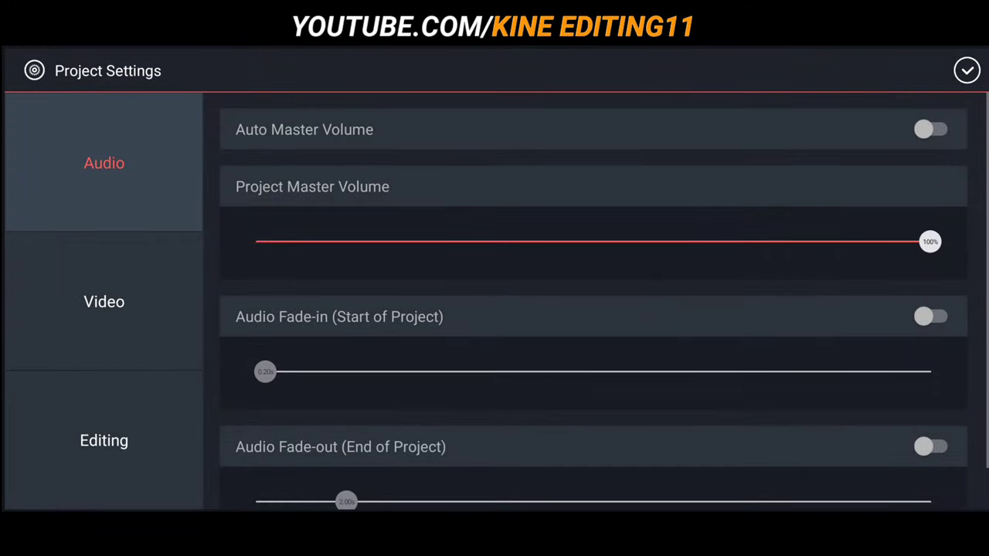
Switch on video fade-in and fade-out in the project's video settings and confirm.
{"action": "left_click", "coordinate": [104, 301]}
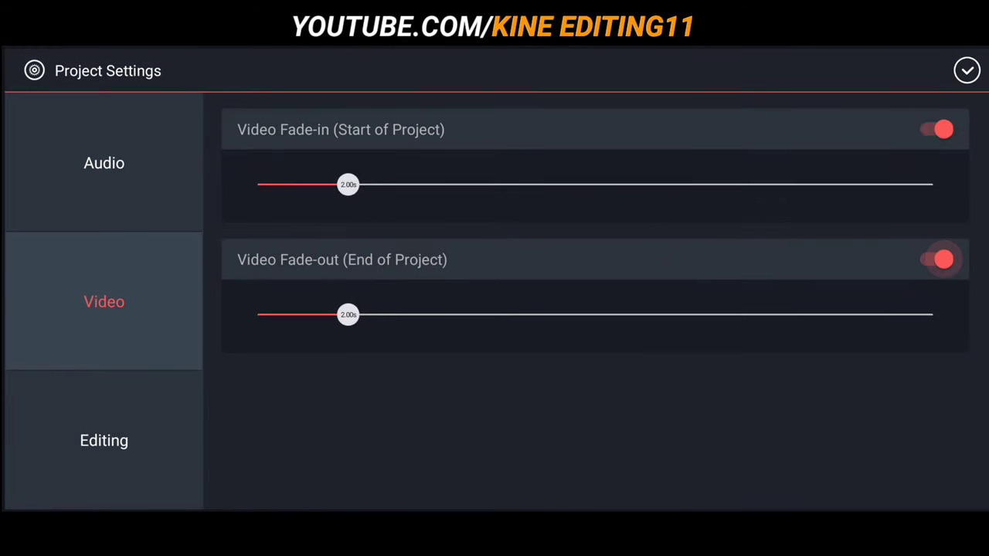
{"action": "left_click", "coordinate": [967, 71]}
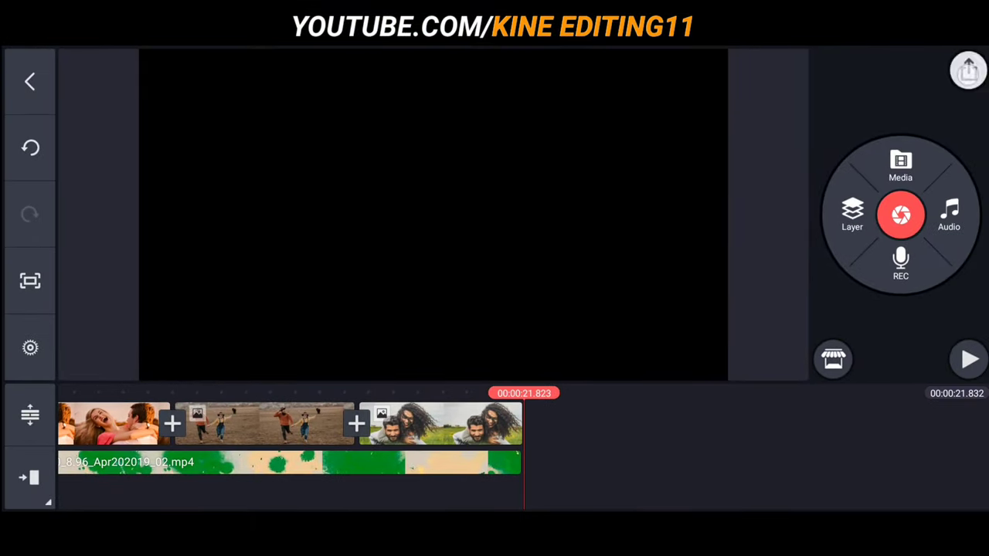
Export the finished slideshow as a video via Share.
{"action": "left_click", "coordinate": [967, 71]}
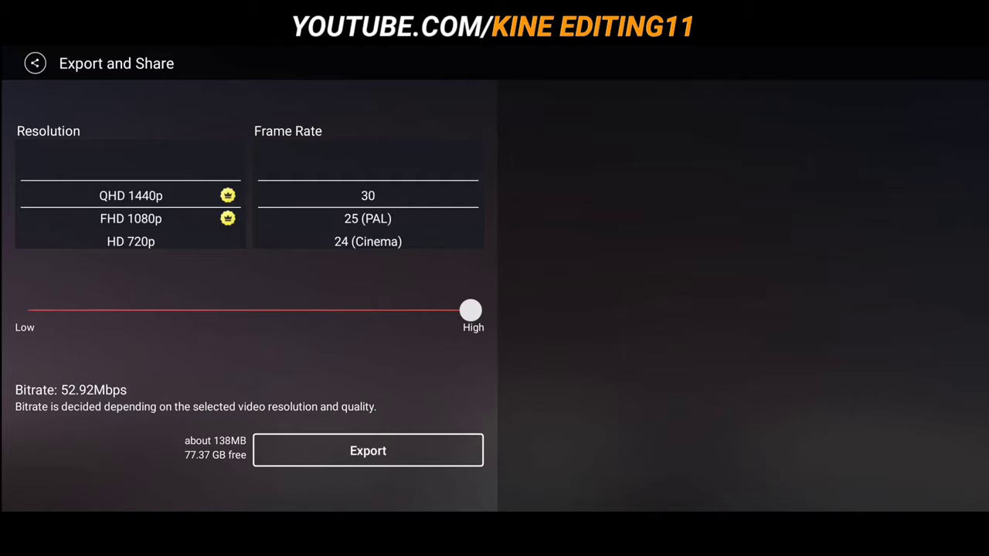
{"action": "left_click", "coordinate": [368, 451]}
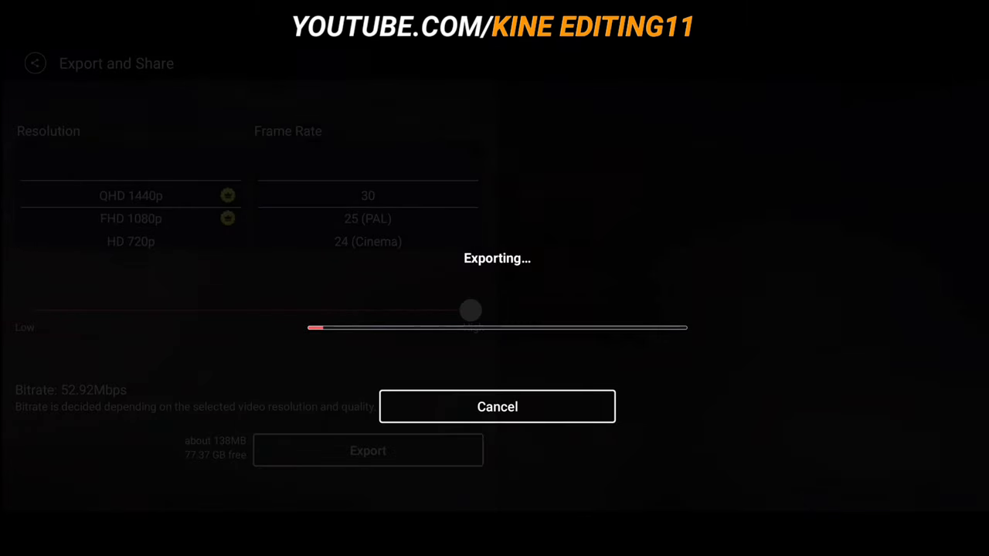